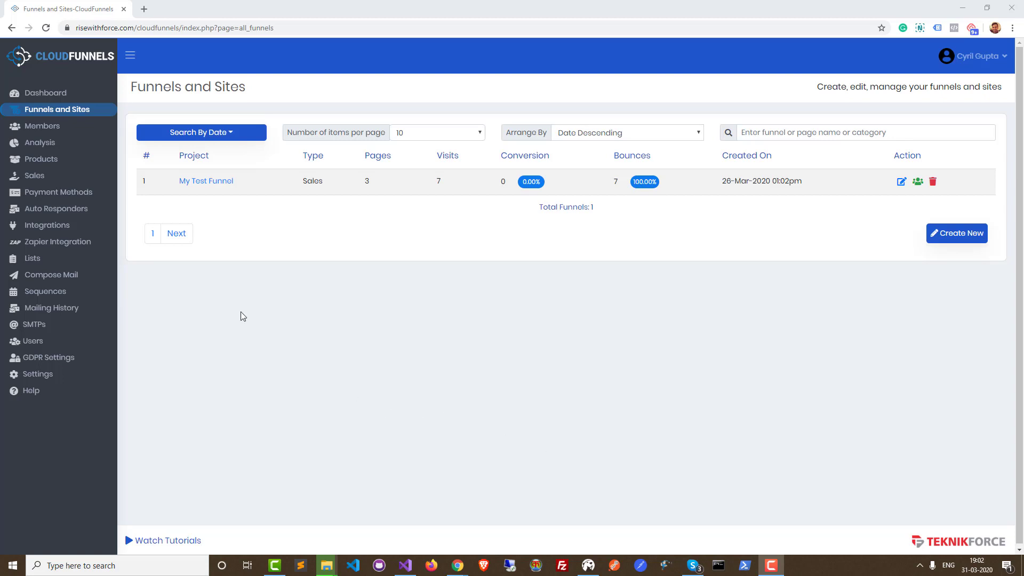
mouse_move(236, 346)
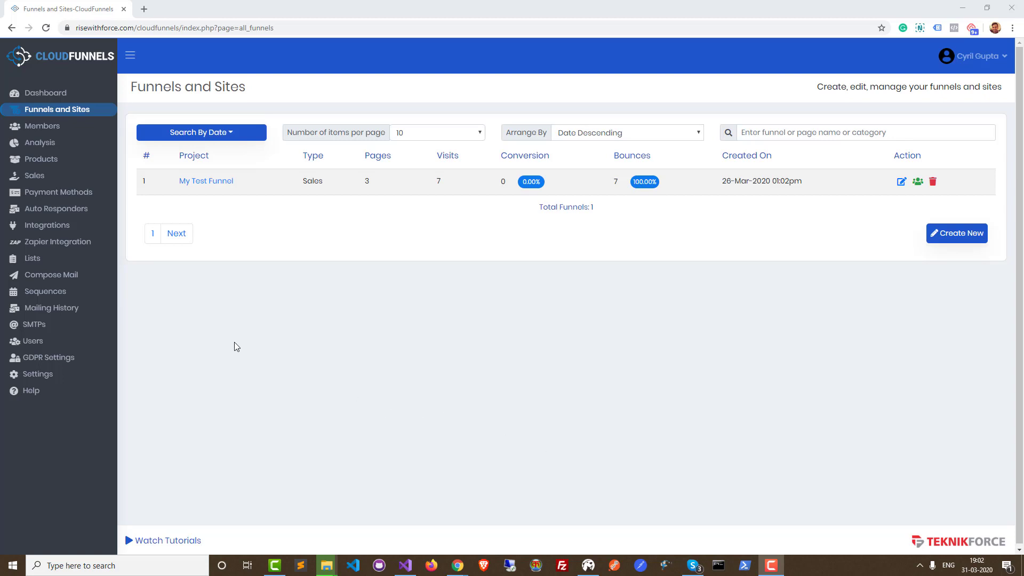
mouse_move(307, 208)
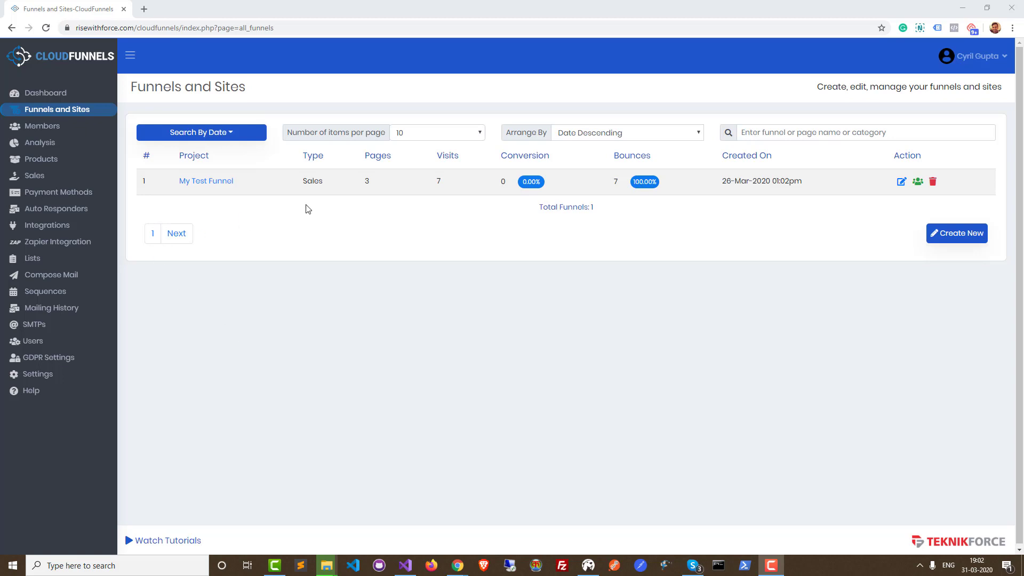
mouse_move(901, 181)
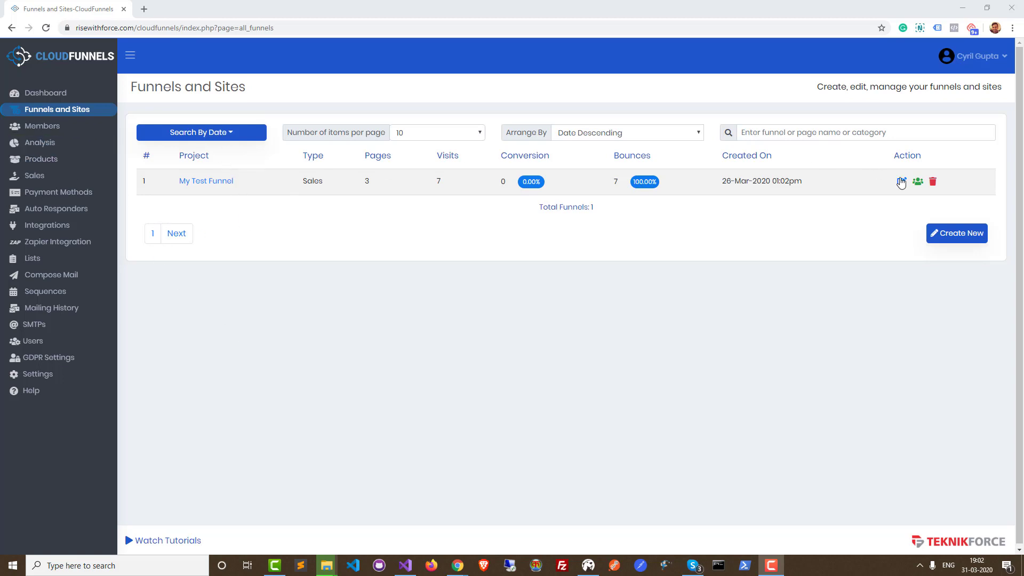
Step: Open My Test Funnel for editing from the Funnels and Sites list
left_click(902, 181)
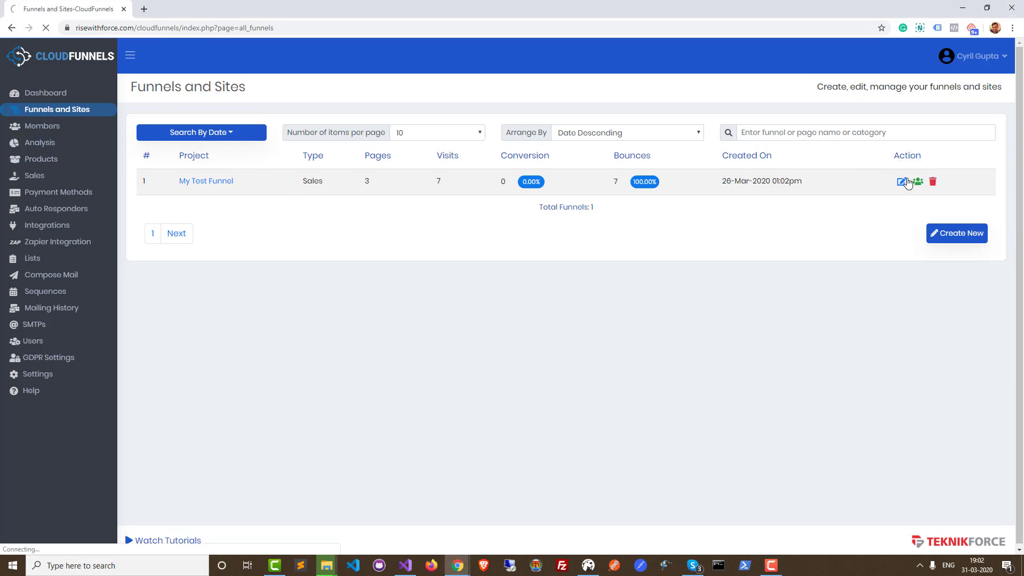
Step: Open the Edit Funnel page for My Test Funnel's Sales Page step
left_click(903, 181)
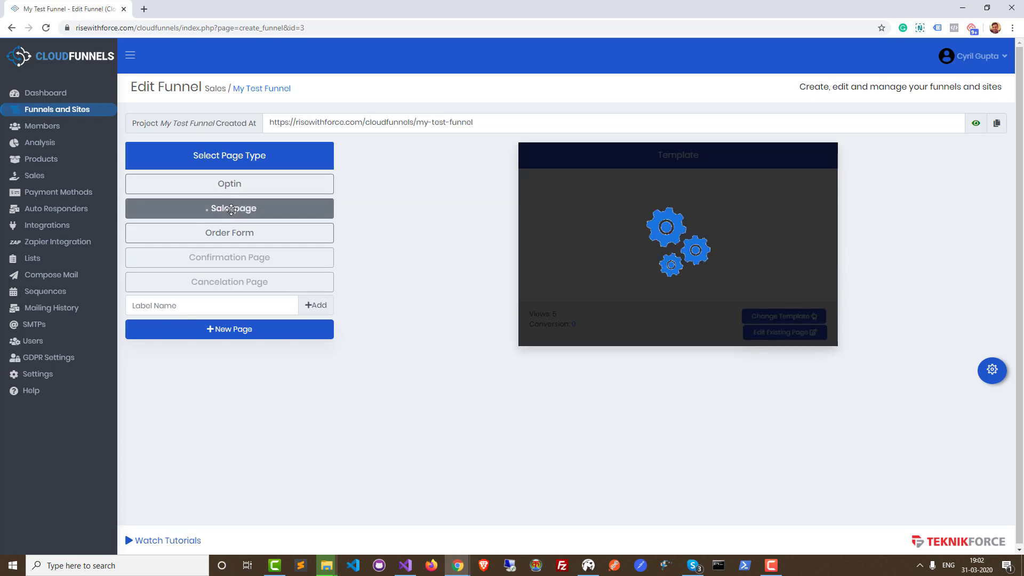
mouse_move(209, 213)
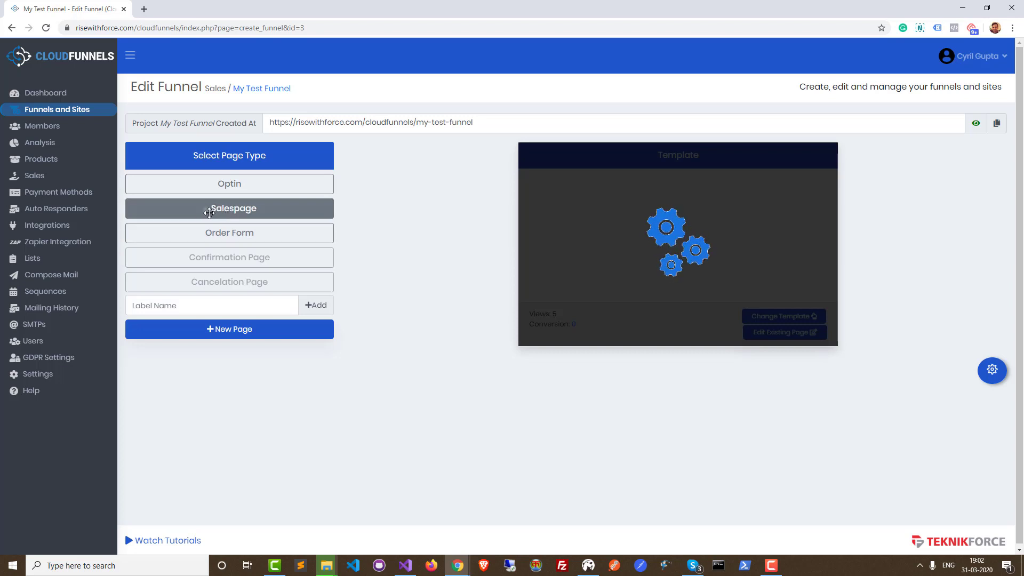
mouse_move(215, 215)
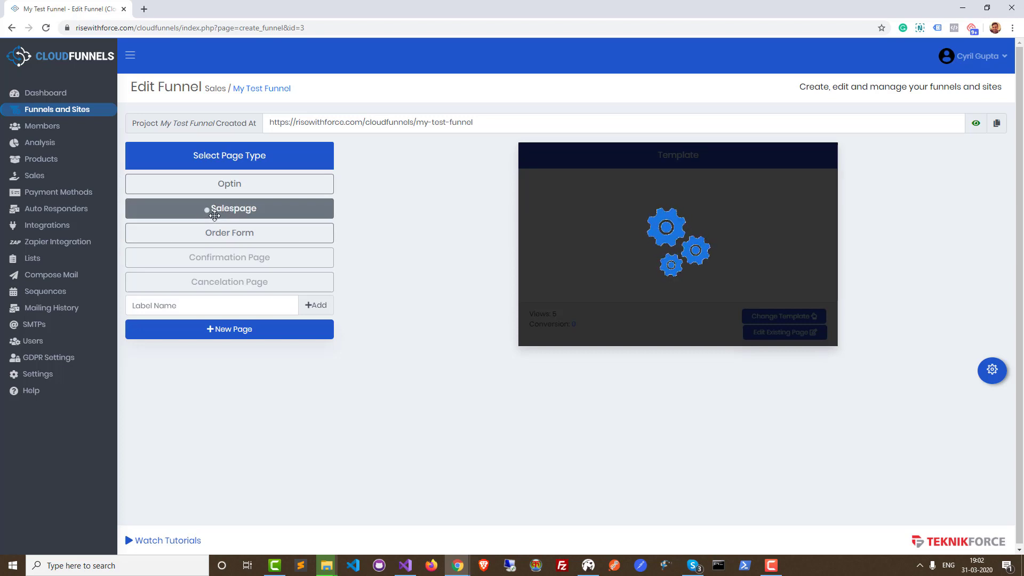
mouse_move(974, 390)
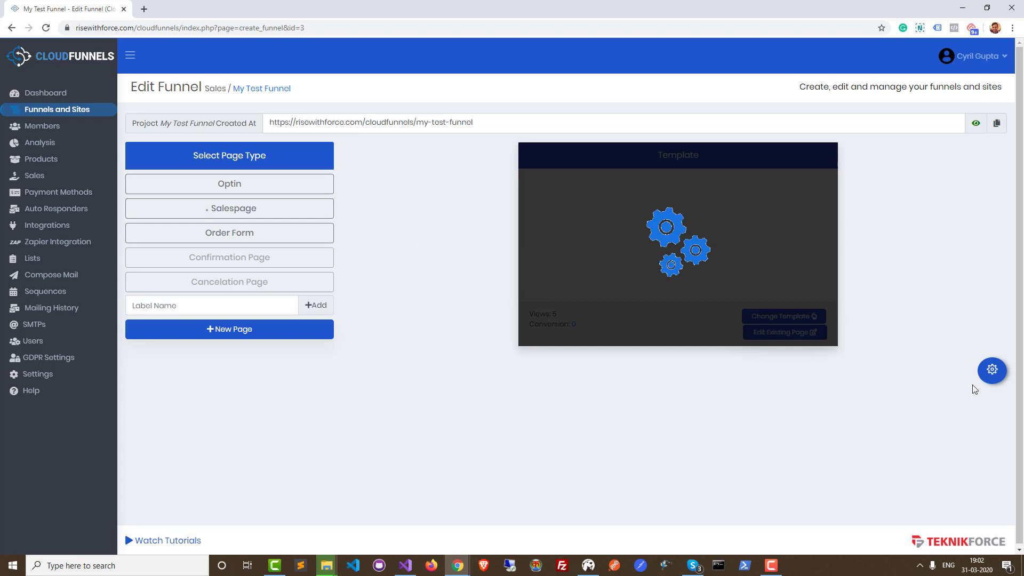
mouse_move(992, 370)
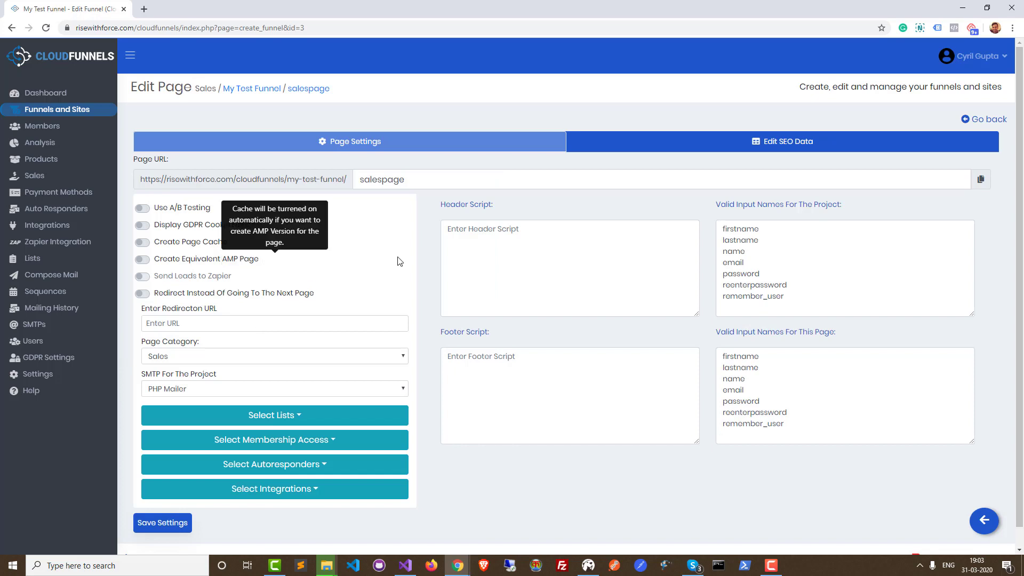
mouse_move(403, 324)
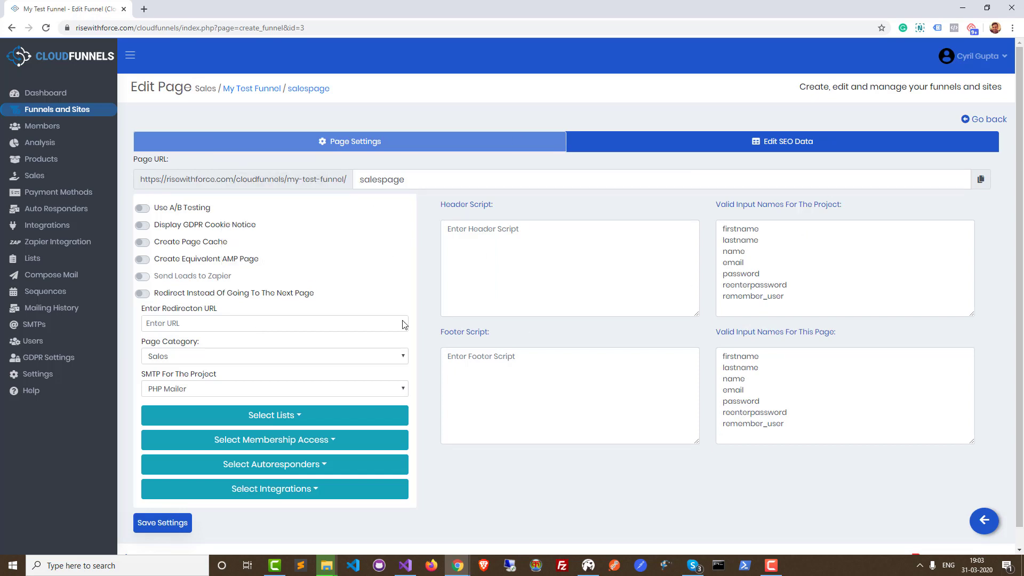
Step: Switch to the Edit SEO Data tab and focus the Page Title field
left_click(787, 141)
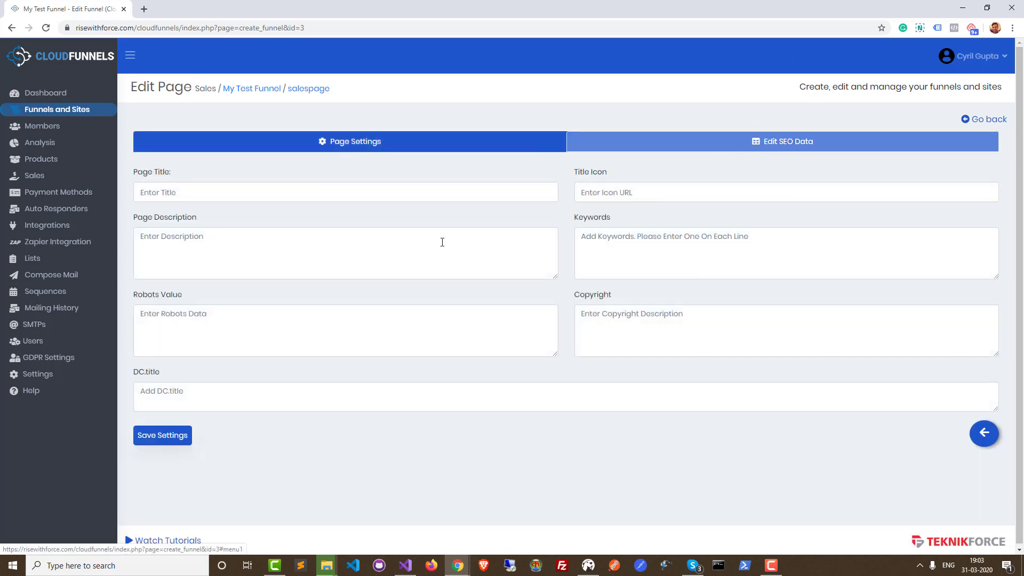
mouse_move(608, 379)
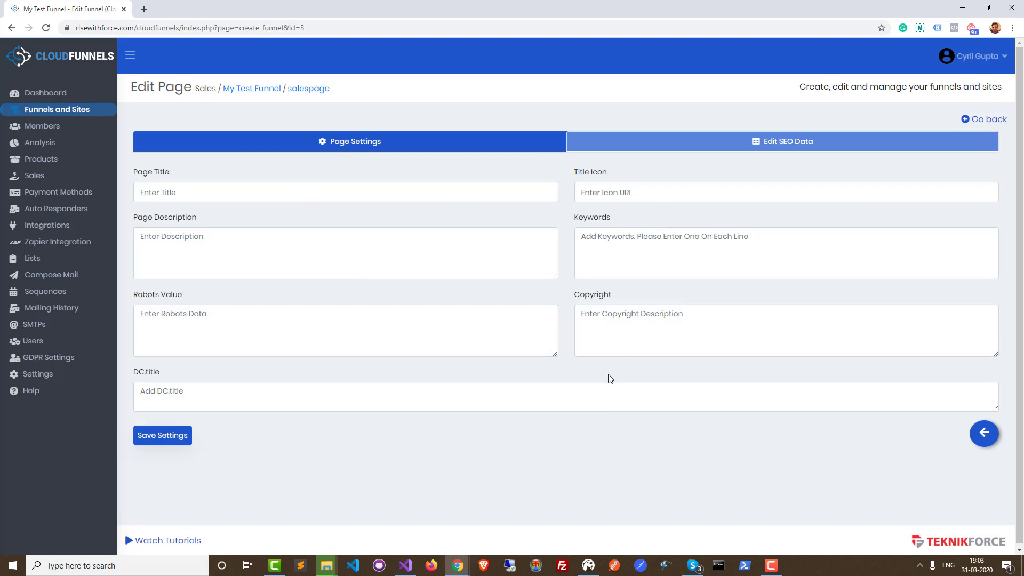
mouse_move(172, 213)
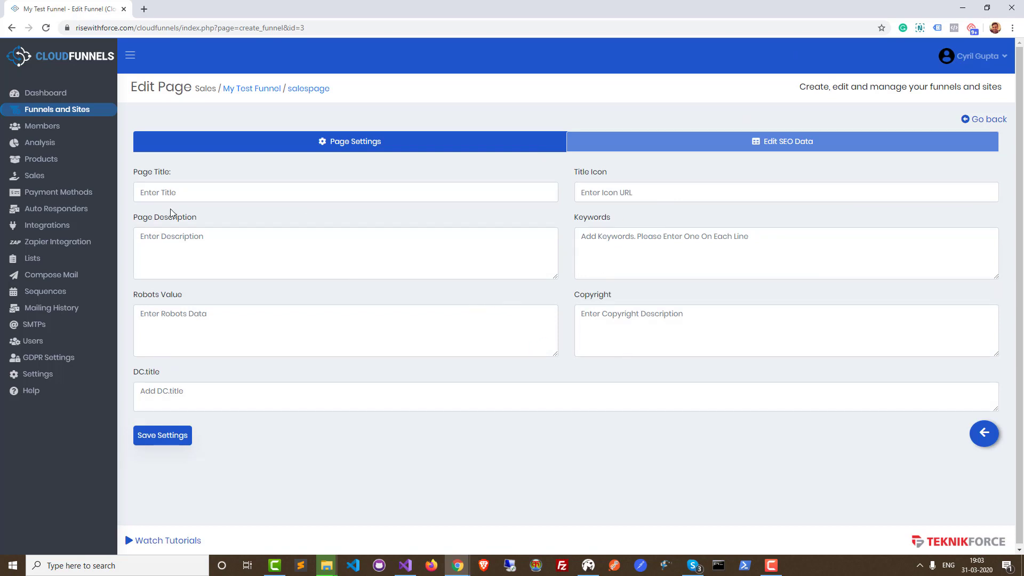
mouse_move(423, 231)
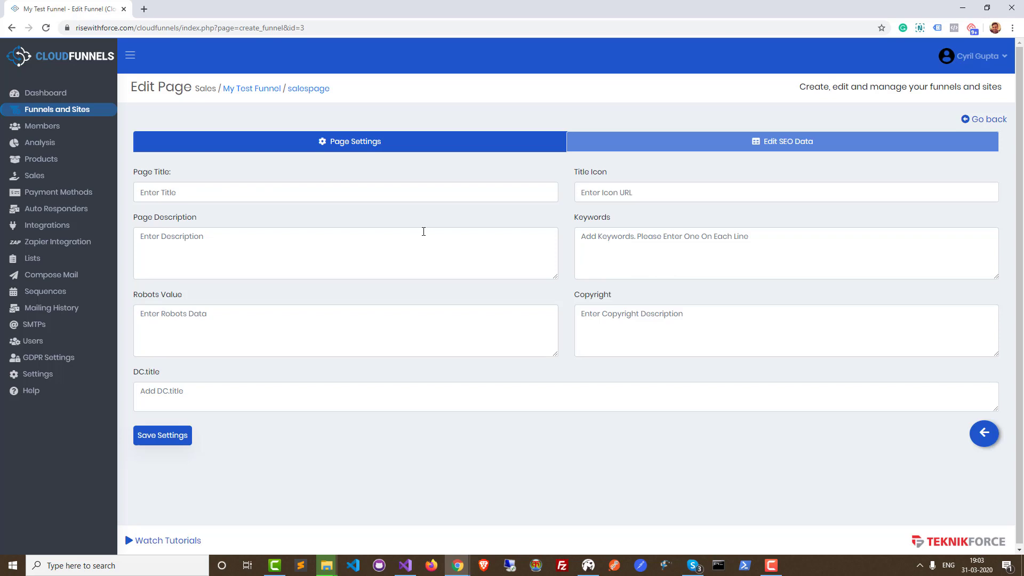
mouse_move(619, 309)
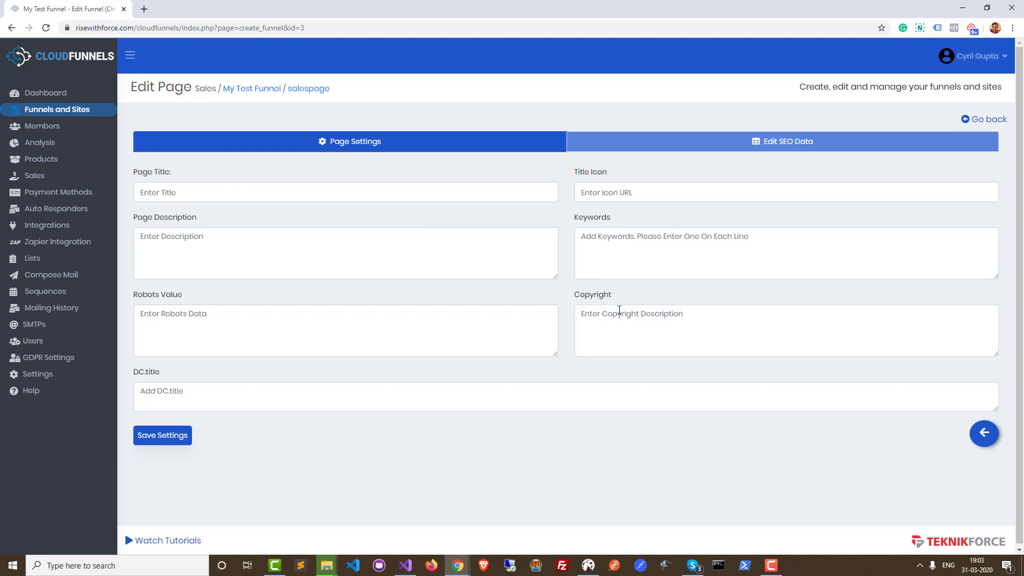
left_click(344, 191)
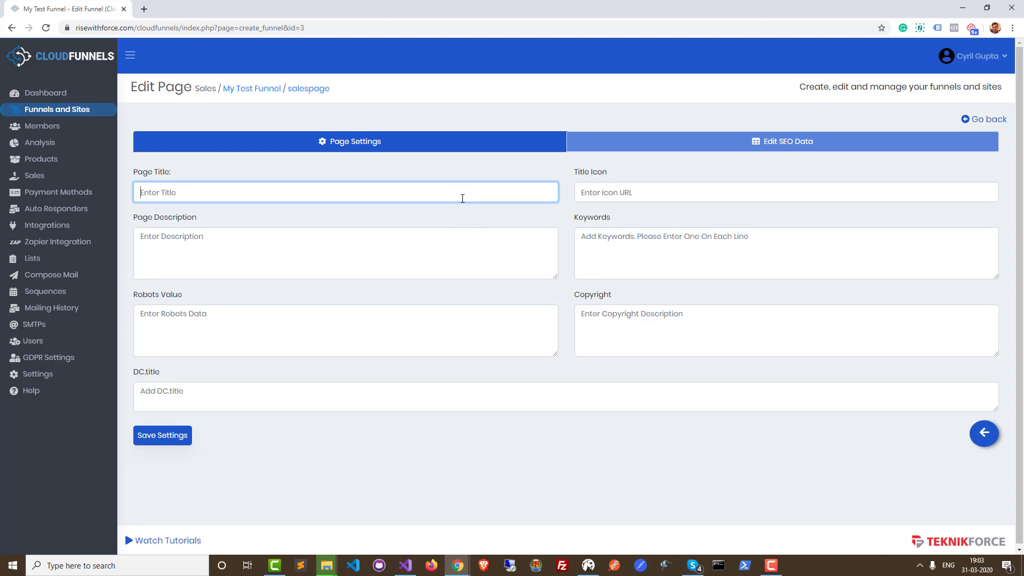
Step: Enter 'My amazing product - Get it here' as the page title
type("My amazing pr")
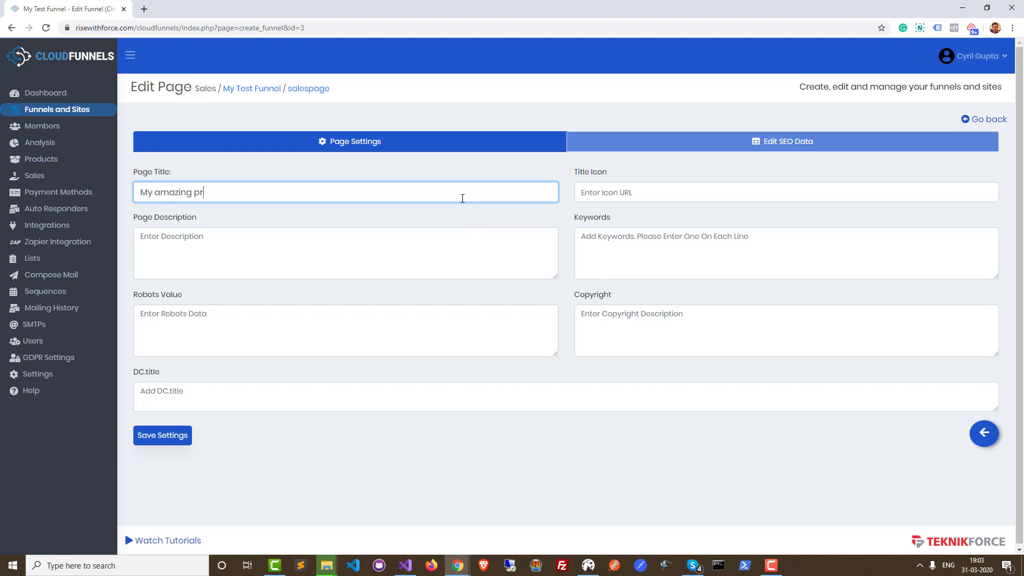
type("oduct - Get it he")
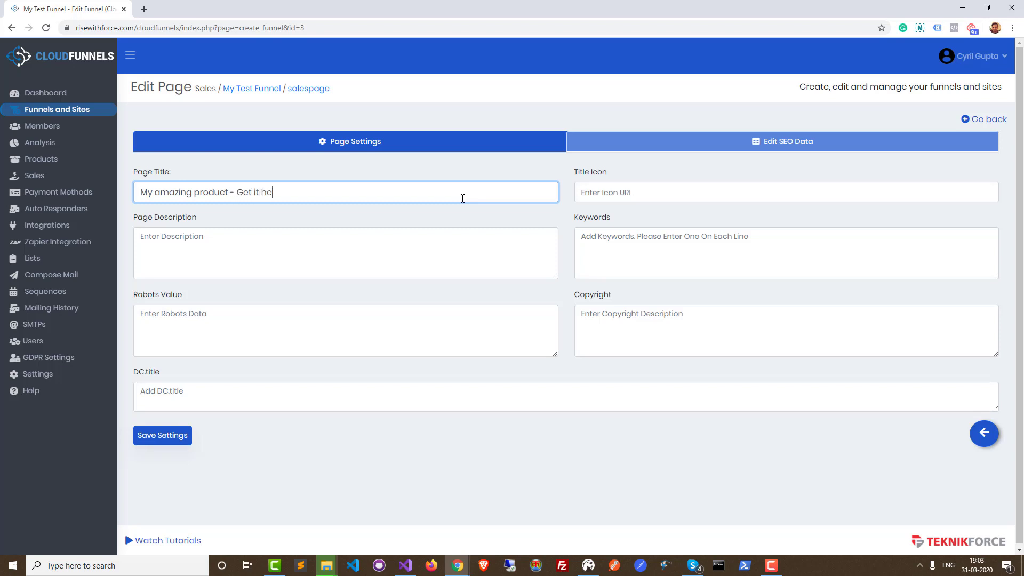
left_click(345, 254)
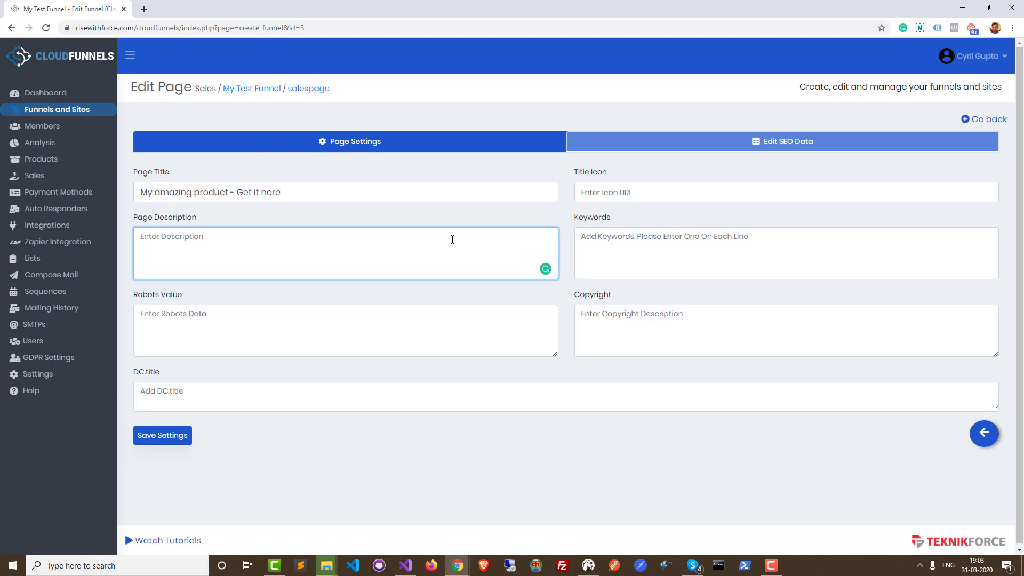
Step: Write a page description promoting the interesting product, ending with 'Call to action!'
type("T")
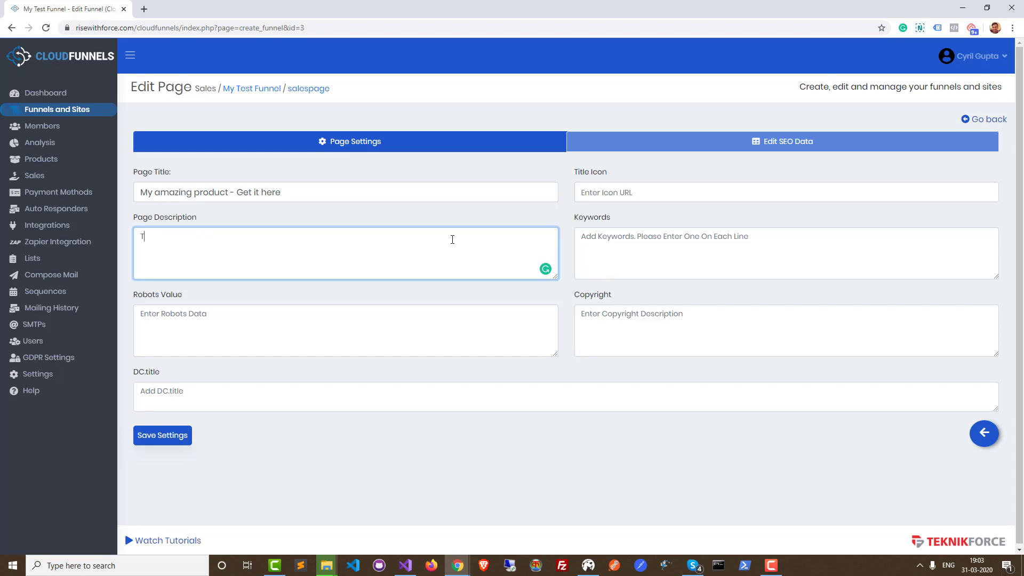
type("I have an interesting product here. Make sure you get it rigt")
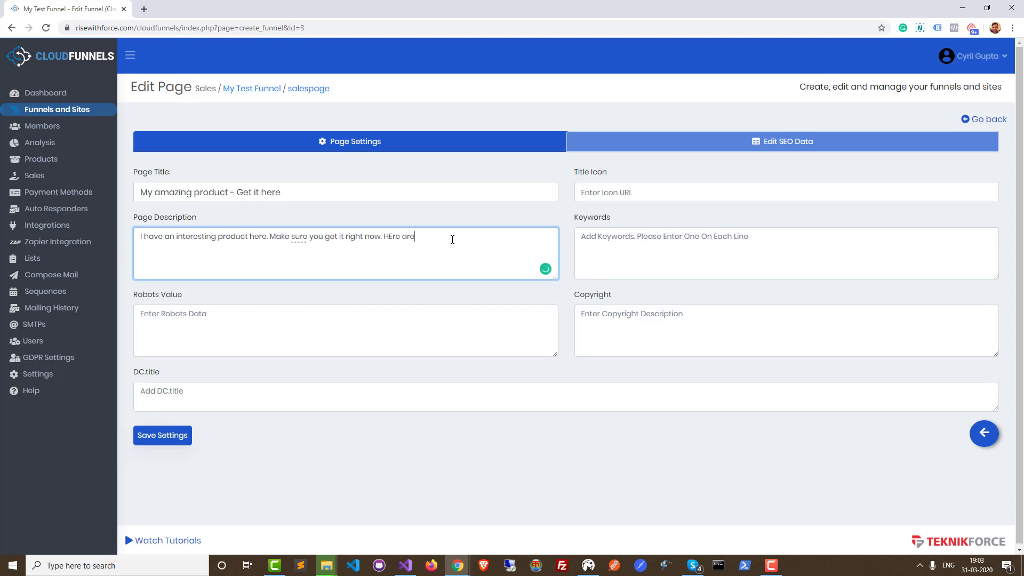
type("Here are some more features of the product")
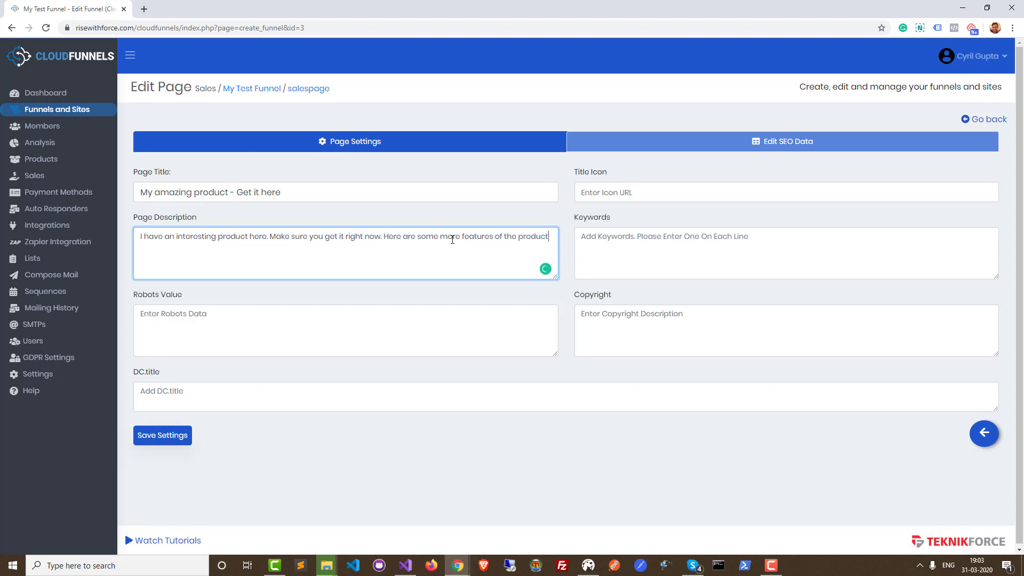
type("Call to action!")
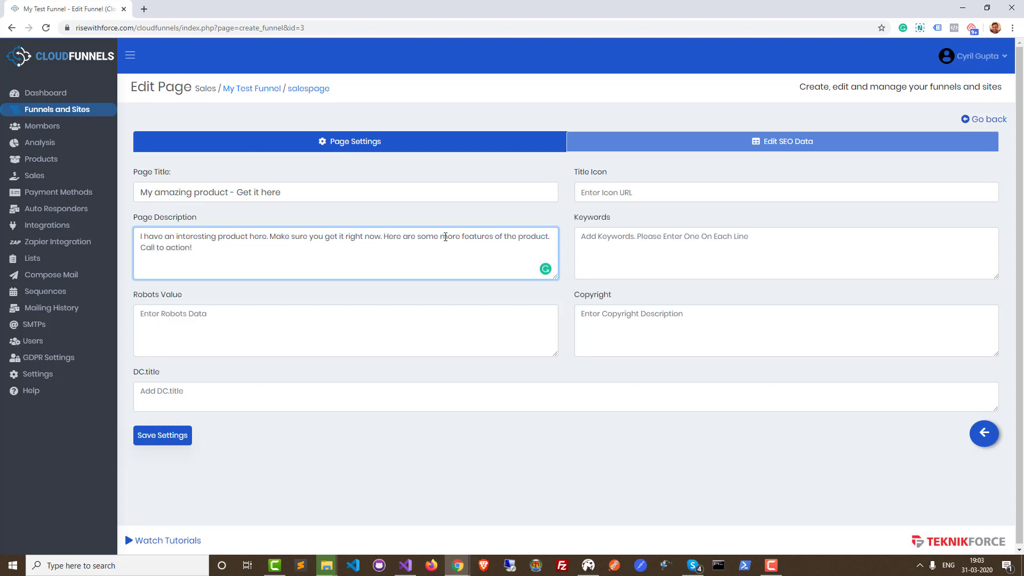
left_click(346, 329)
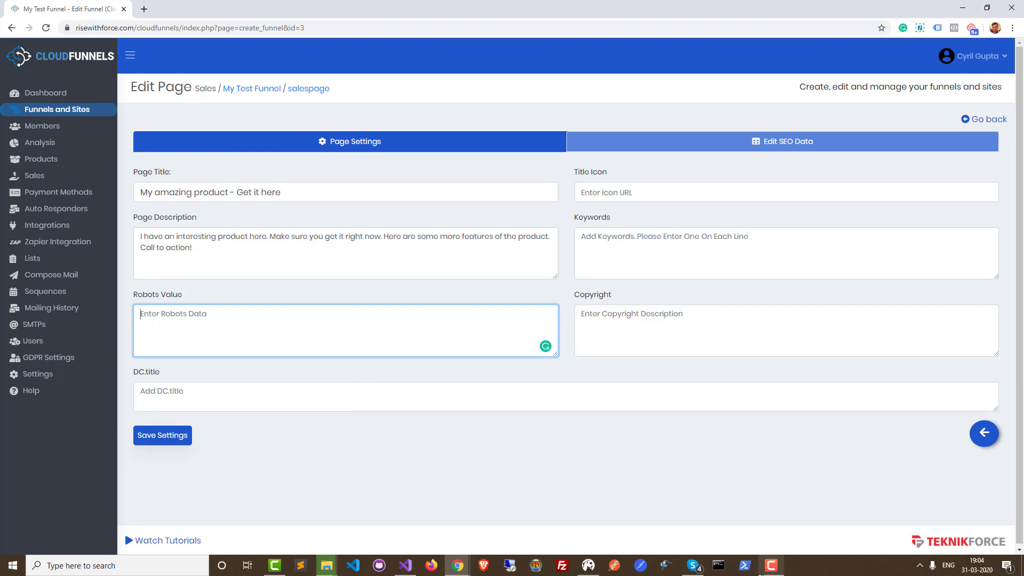
Step: Delete the noindex robots value and review the Bose keywords and DC.title fields
left_click(770, 565)
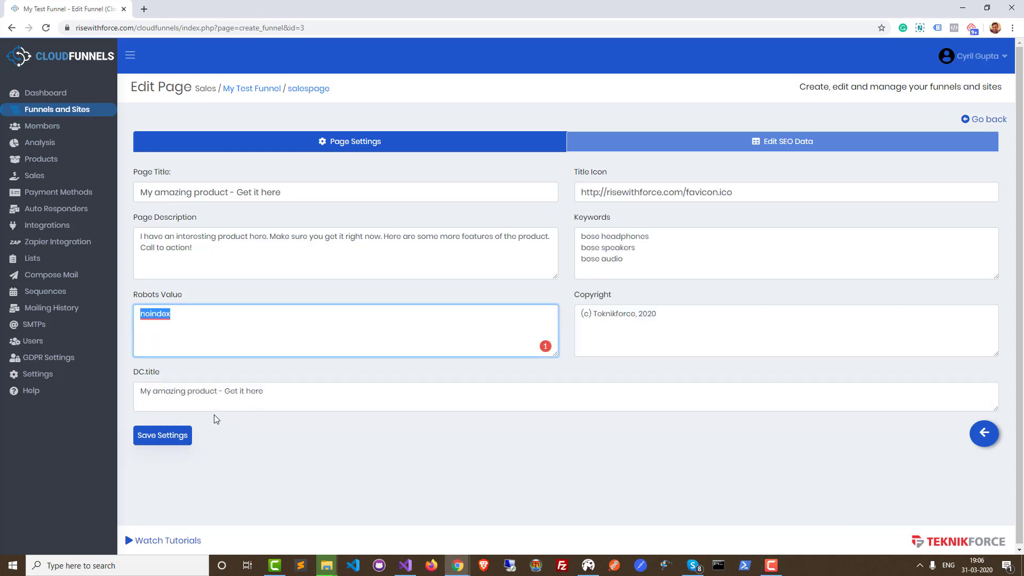
mouse_move(202, 344)
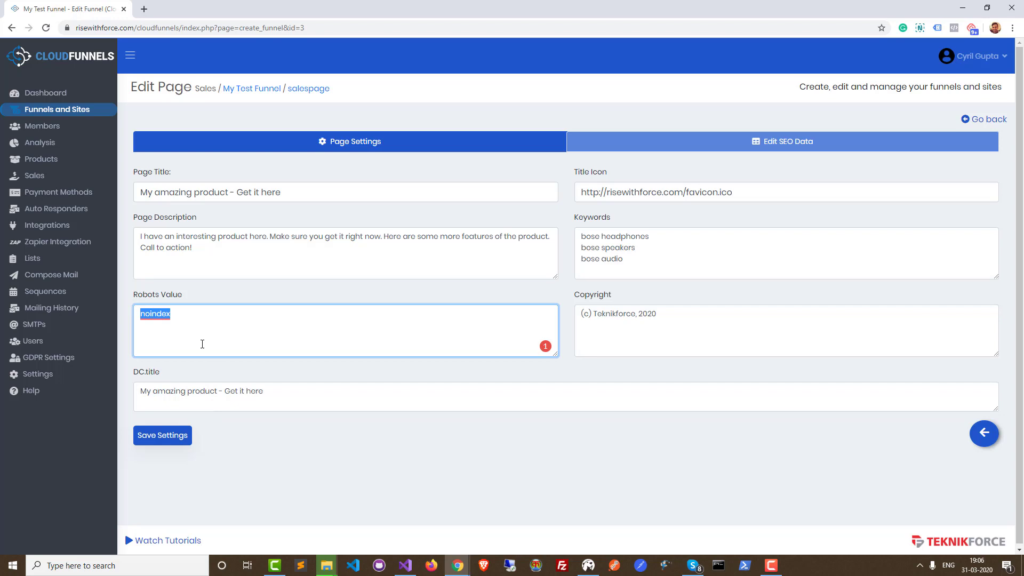
mouse_move(198, 337)
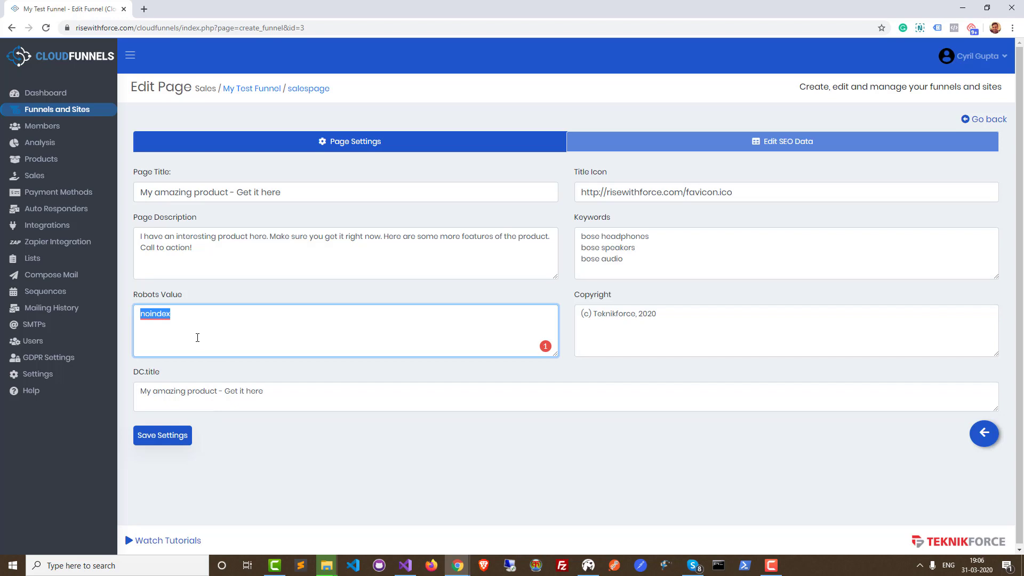
key("delete")
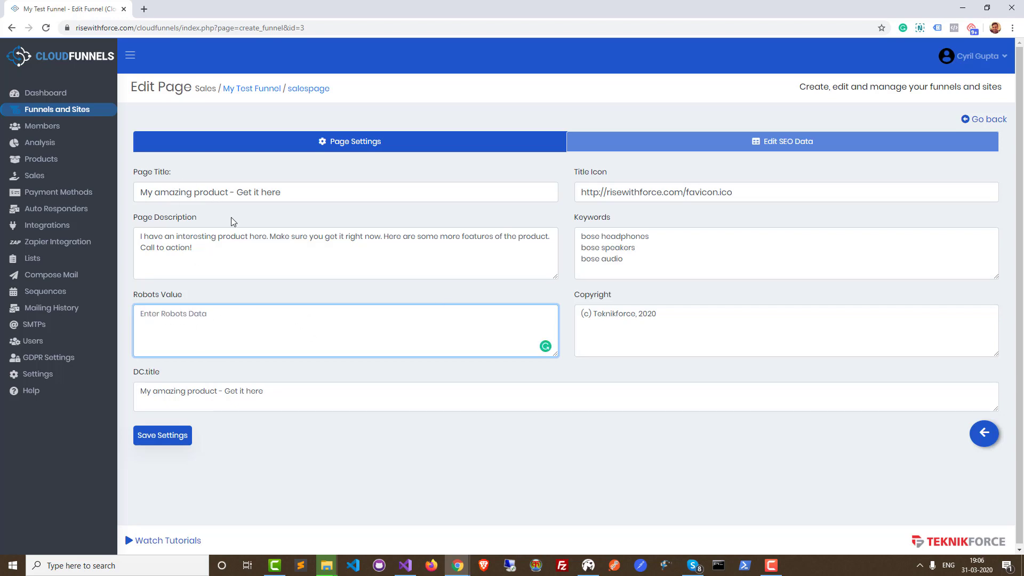
mouse_move(696, 226)
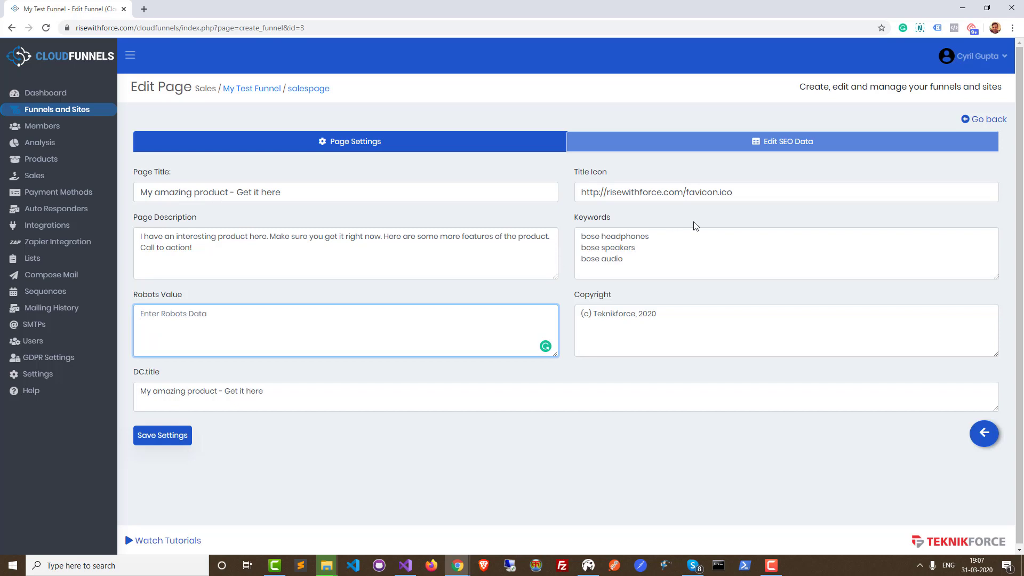
double_click(581, 172)
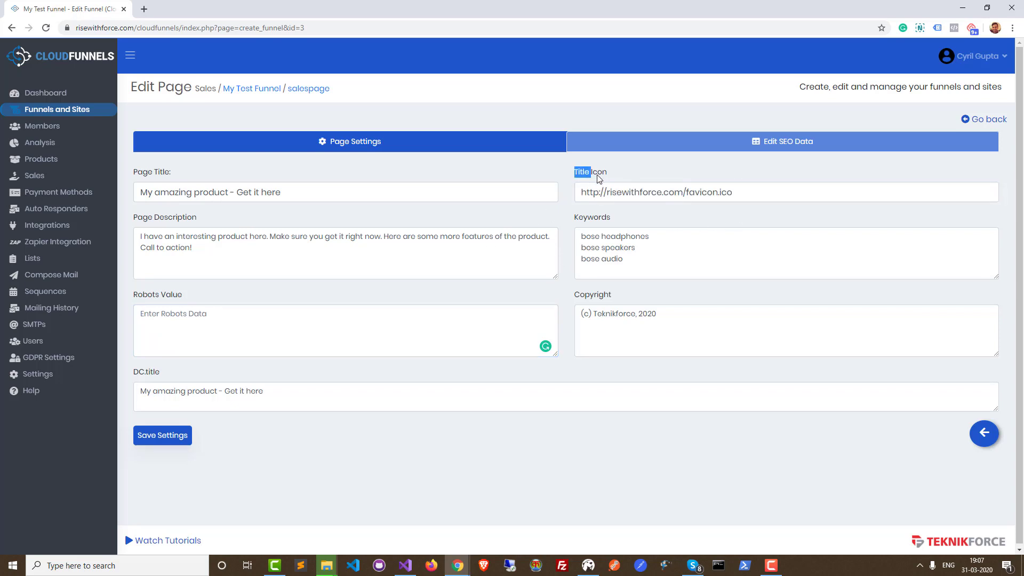
triple_click(655, 192)
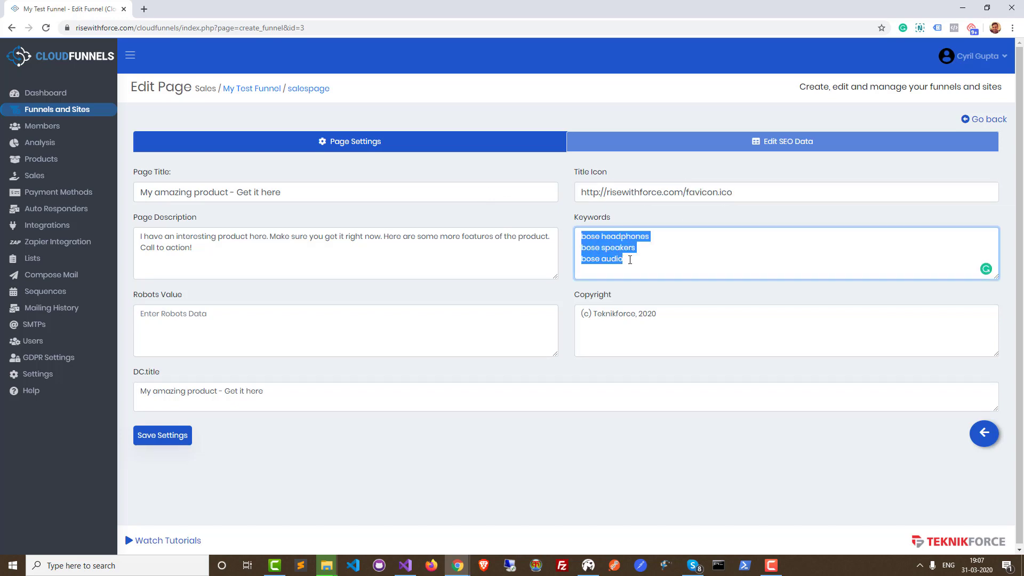
mouse_move(660, 278)
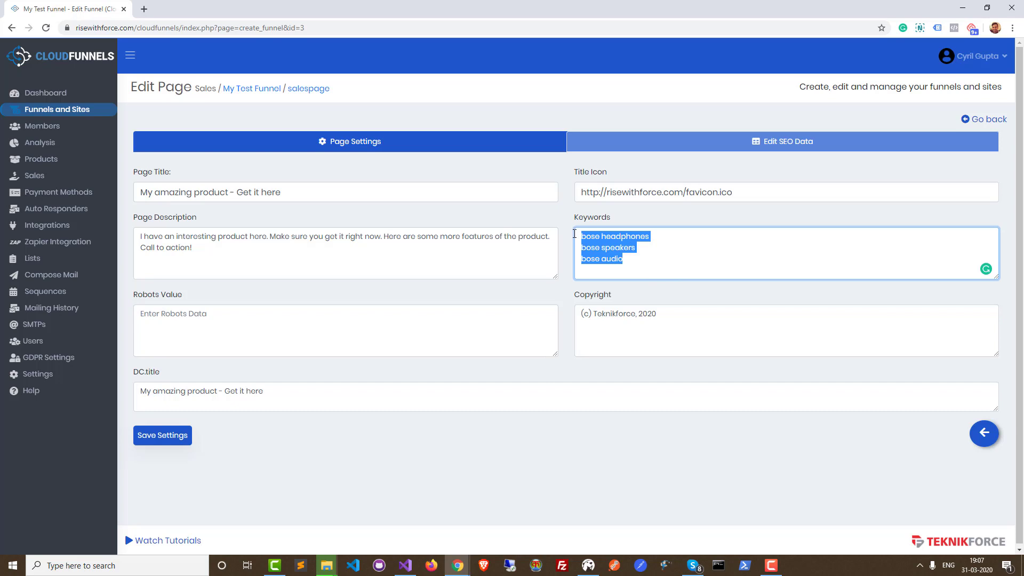
mouse_move(579, 248)
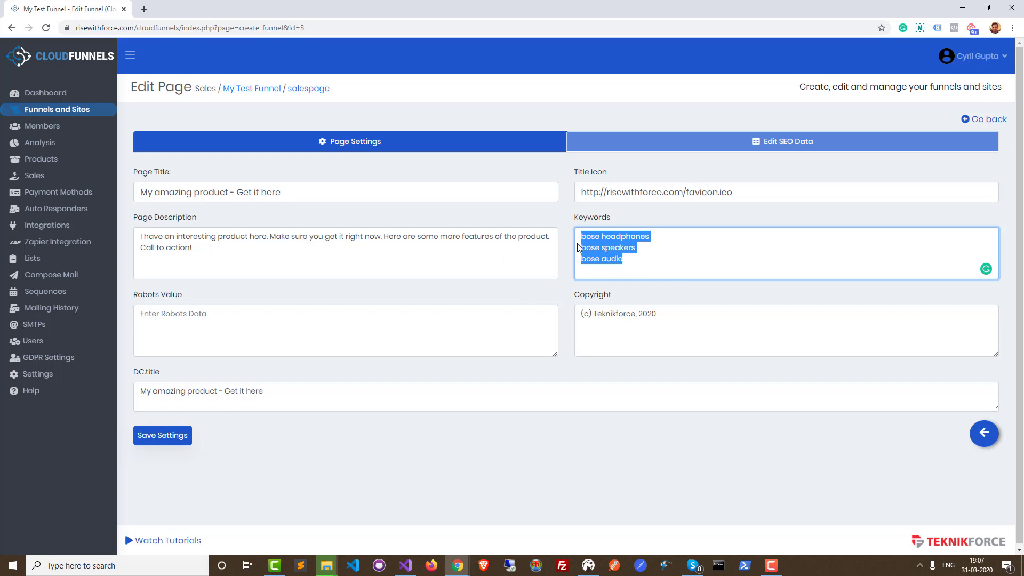
mouse_move(383, 396)
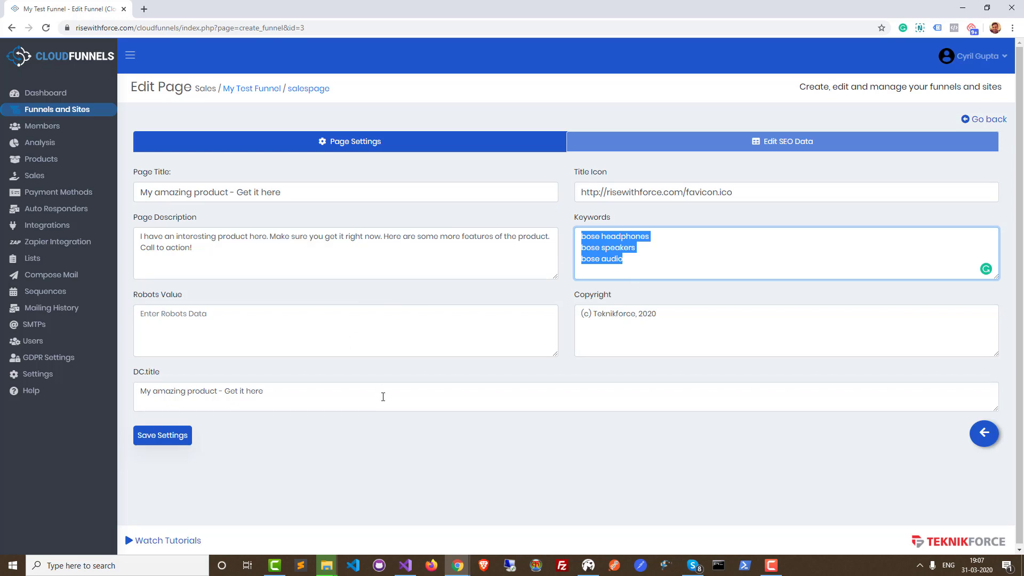
triple_click(617, 313)
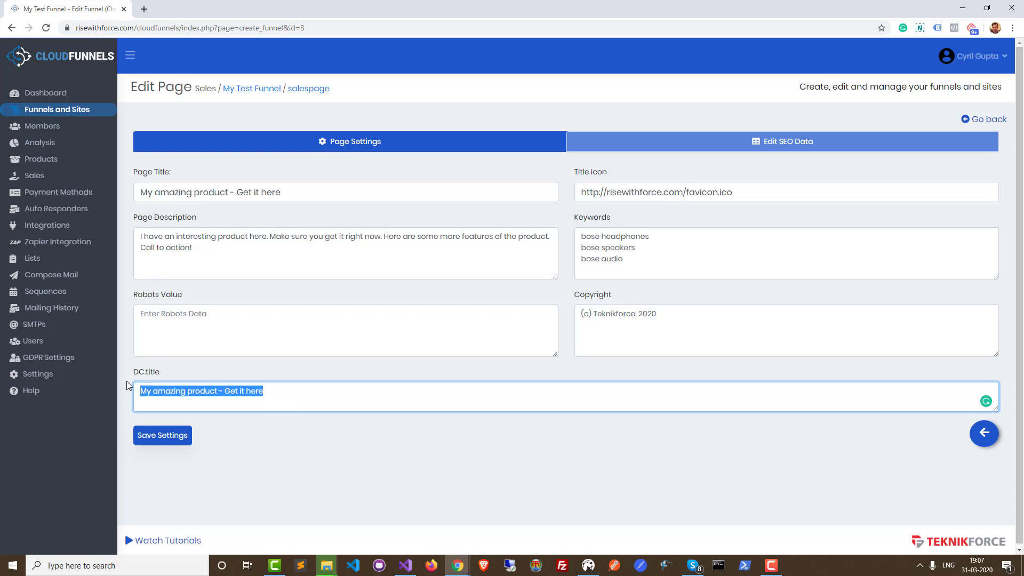
mouse_move(150, 173)
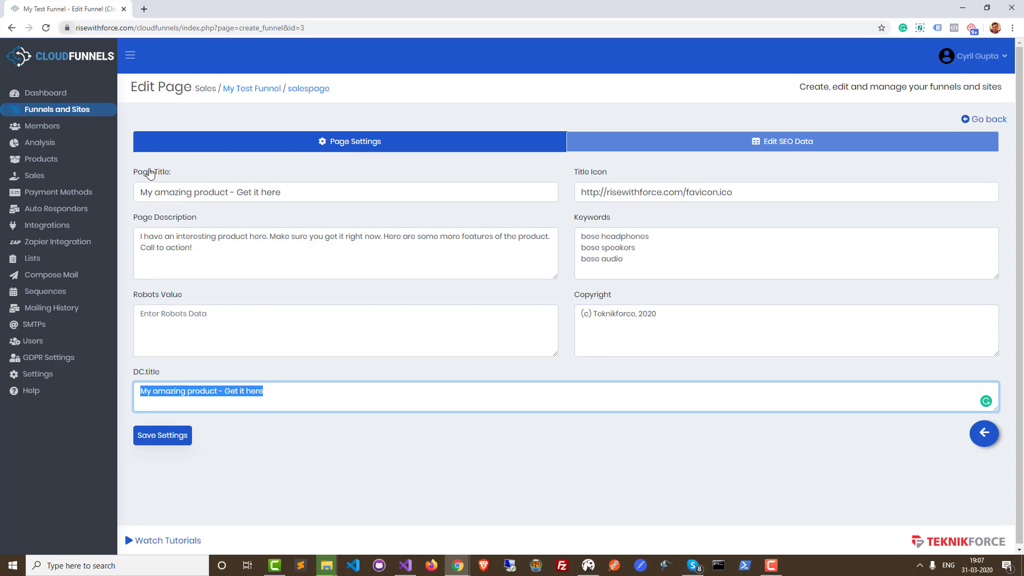
mouse_move(179, 459)
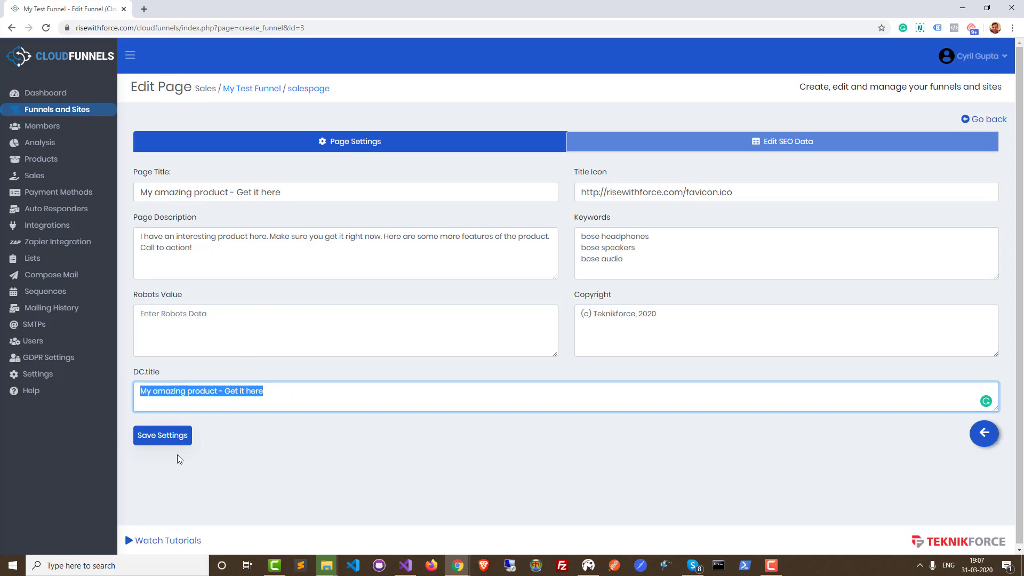
Step: Save the SEO settings, return to the funnel overview, and reopen the salespage settings
left_click(162, 435)
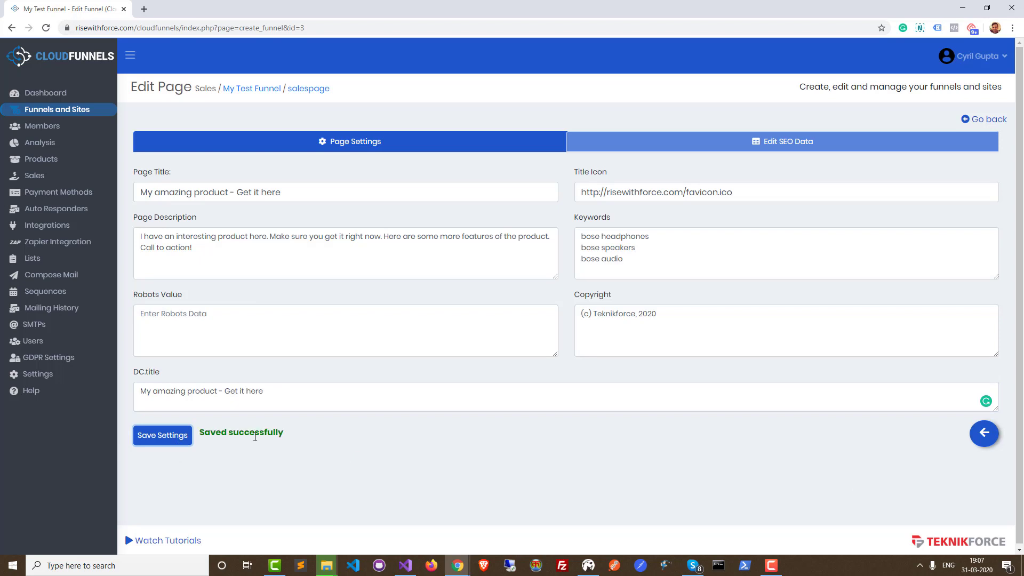
left_click(983, 433)
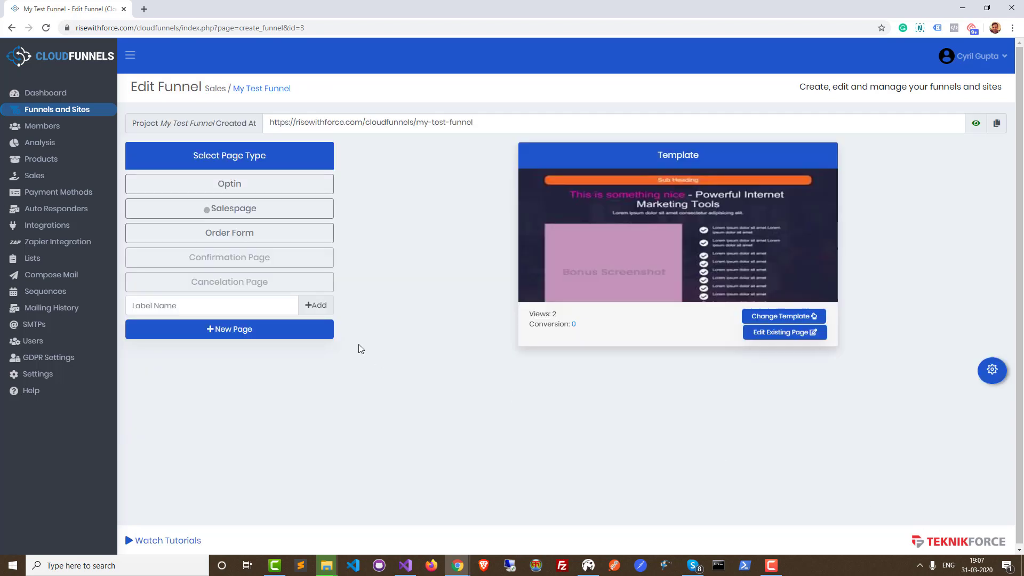
mouse_move(992, 369)
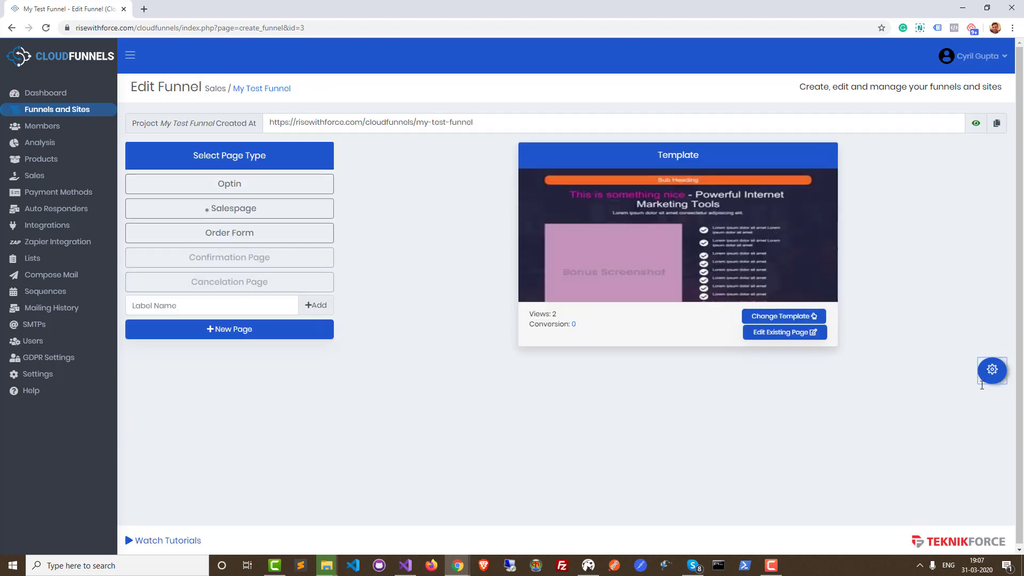
left_click(784, 332)
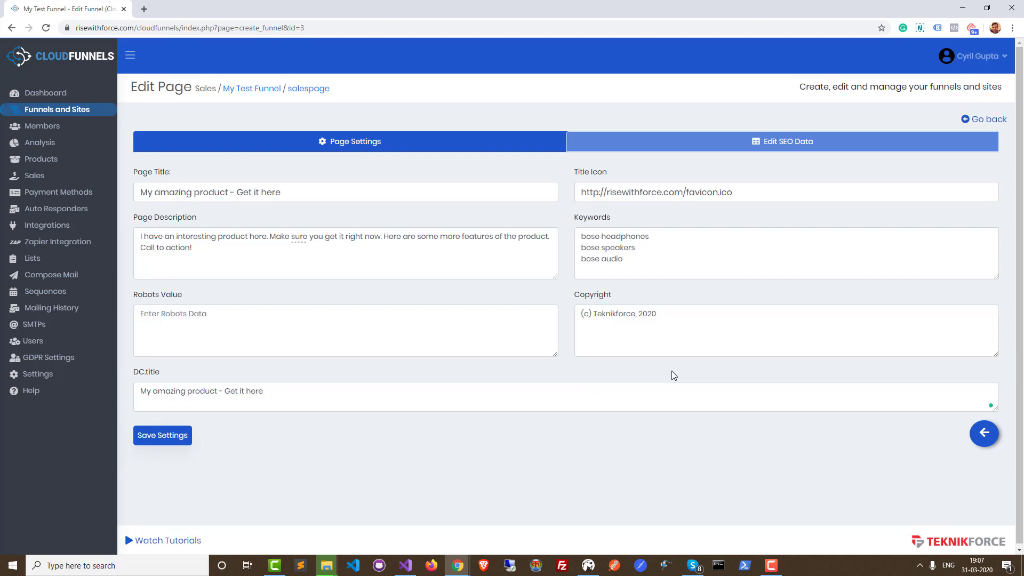
mouse_move(477, 142)
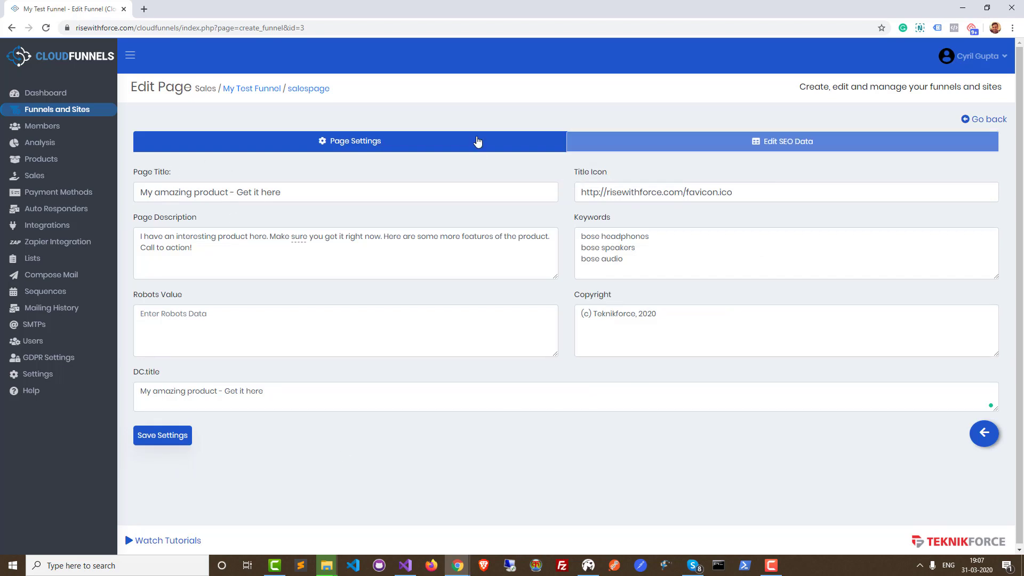
Step: Switch on the Create Equivalent AMP Page toggle alongside page caching
left_click(349, 141)
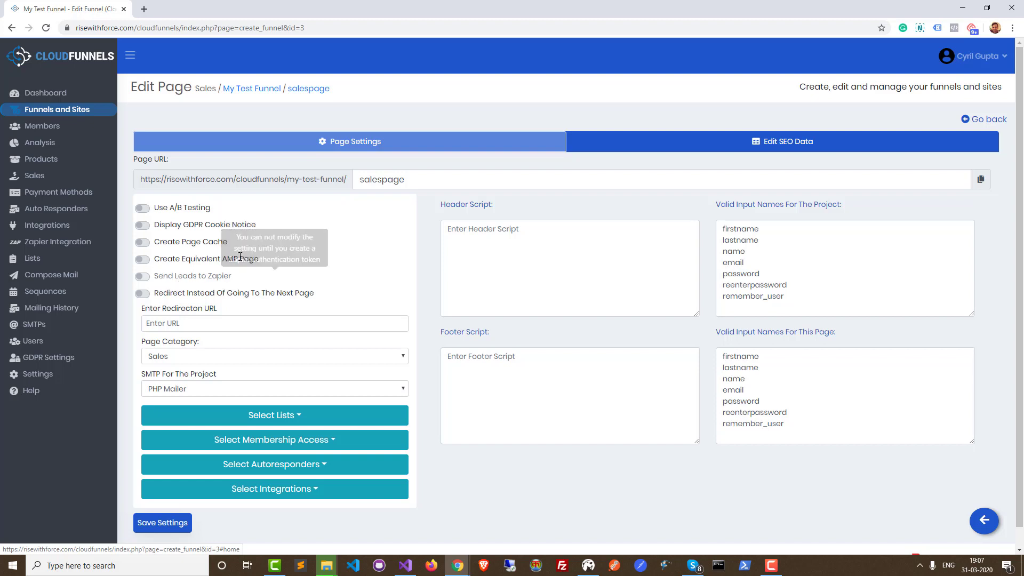
mouse_move(142, 259)
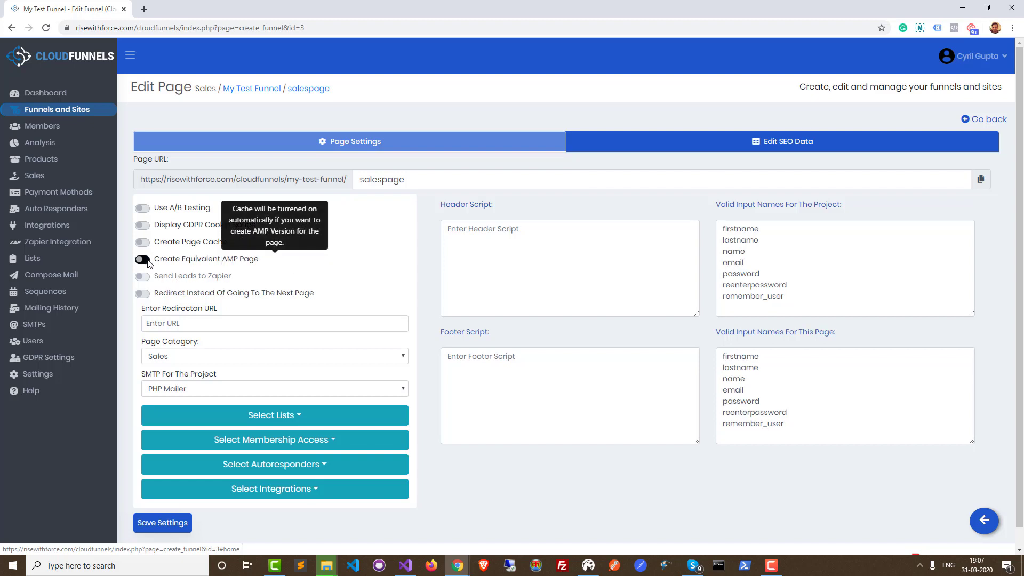
left_click(142, 259)
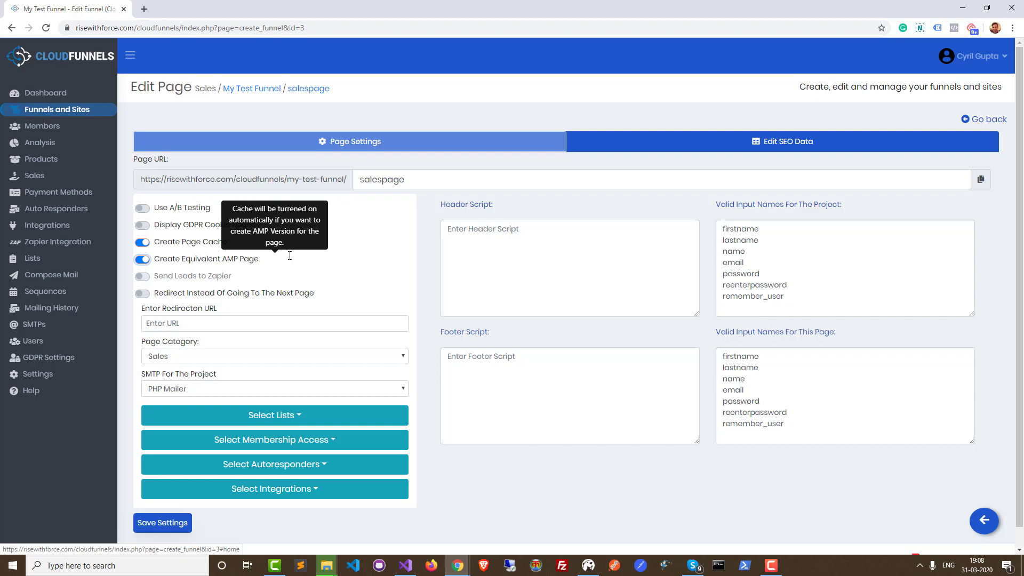
mouse_move(157, 64)
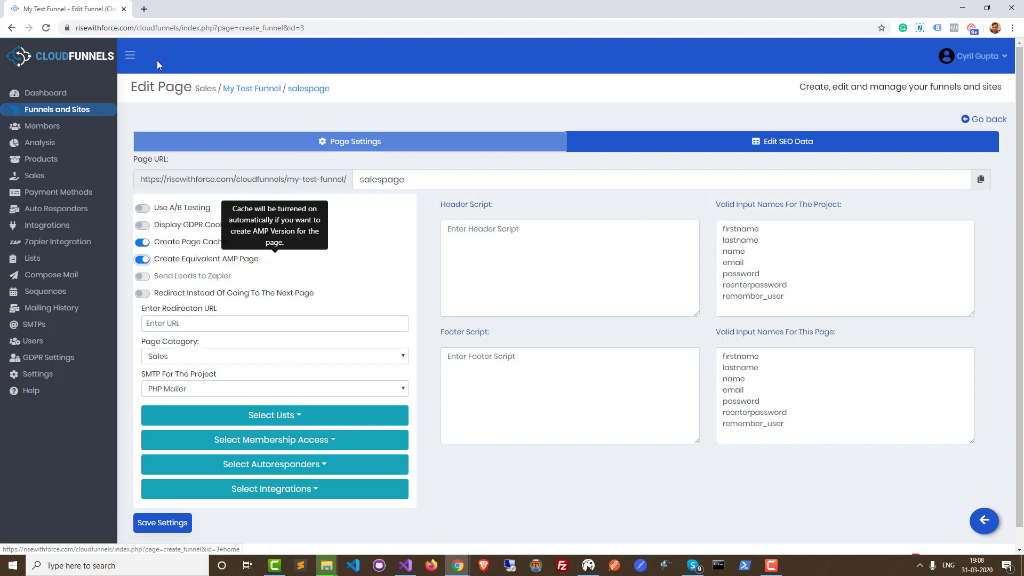
mouse_move(335, 329)
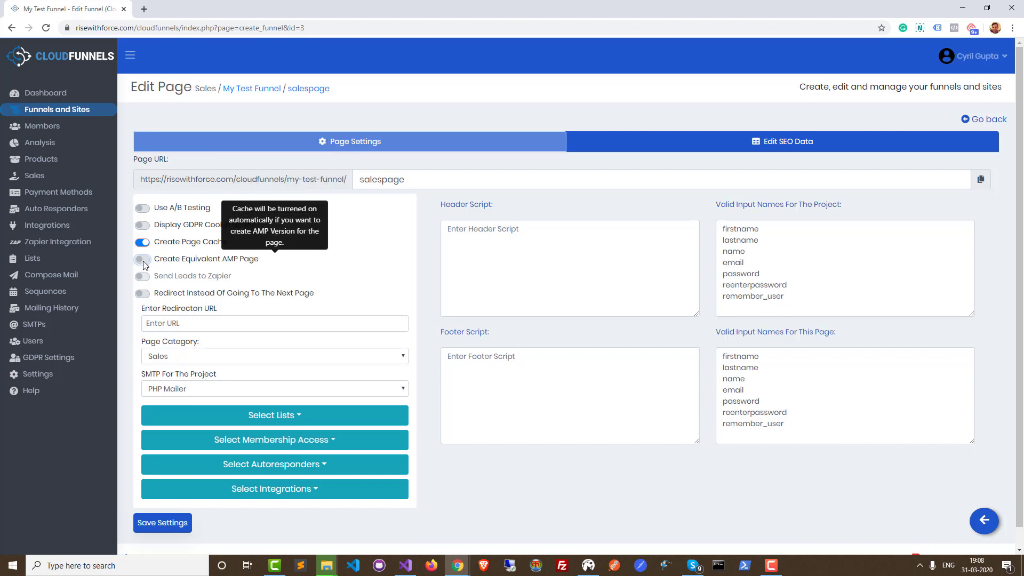
left_click(142, 259)
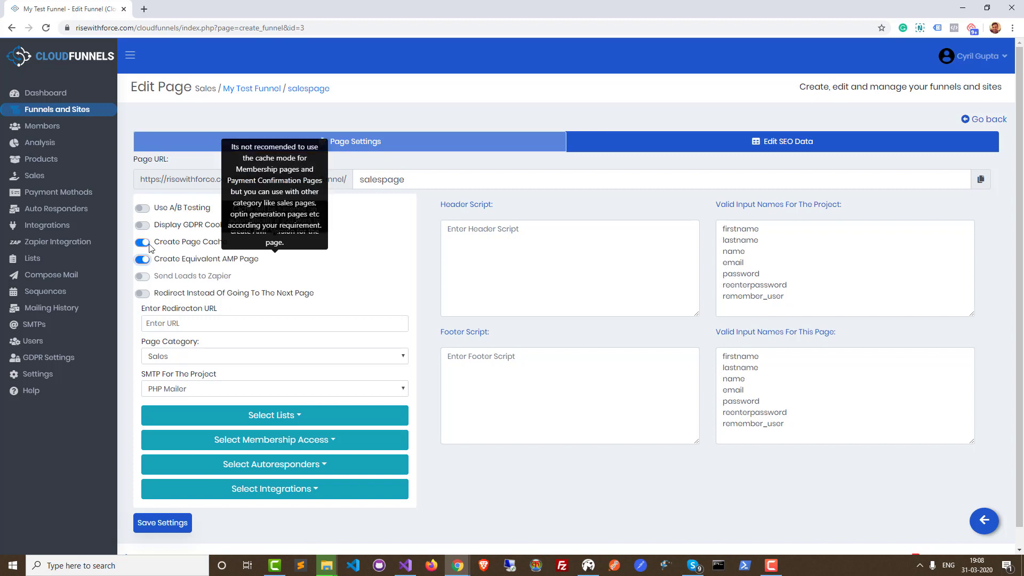
left_click(142, 258)
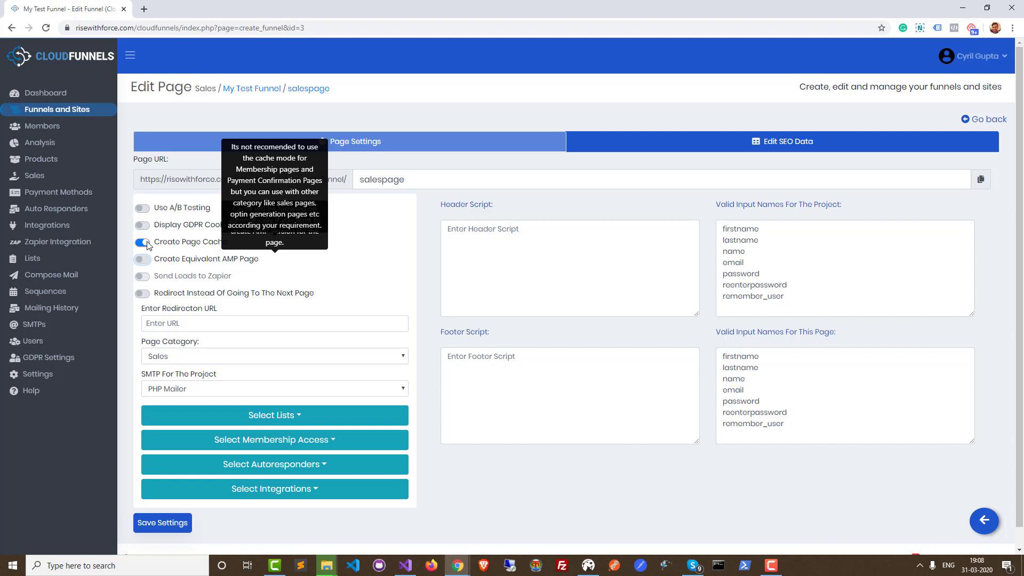
mouse_move(161, 270)
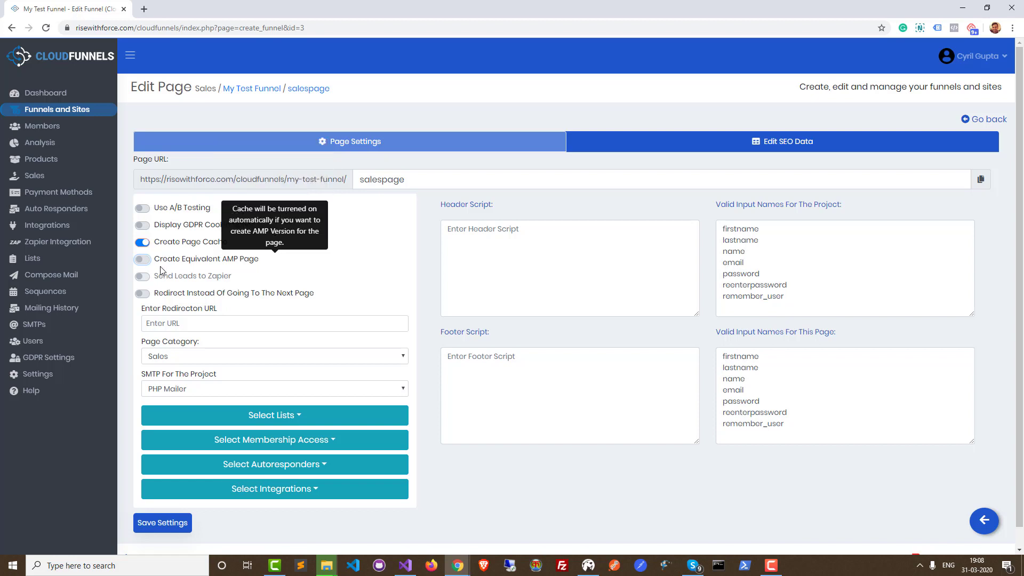
mouse_move(426, 433)
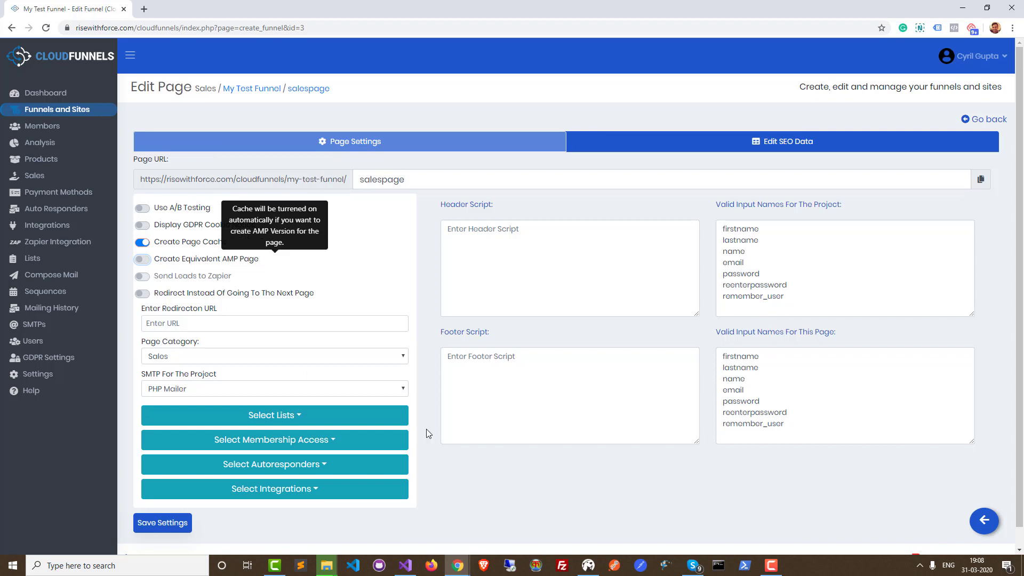